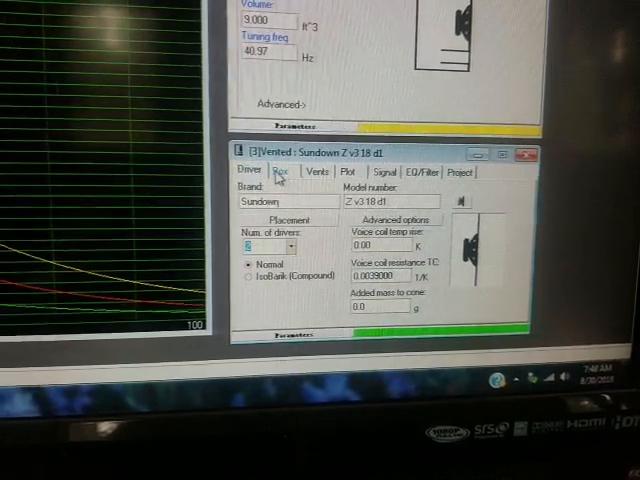
# - Review the Sundown design's vent dimensions, input power and listening position, then its box volume and tuning
pyautogui.click(320, 184)
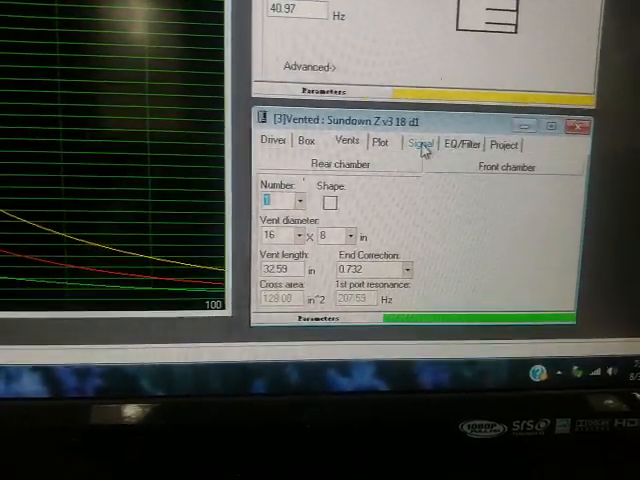
pyautogui.click(424, 140)
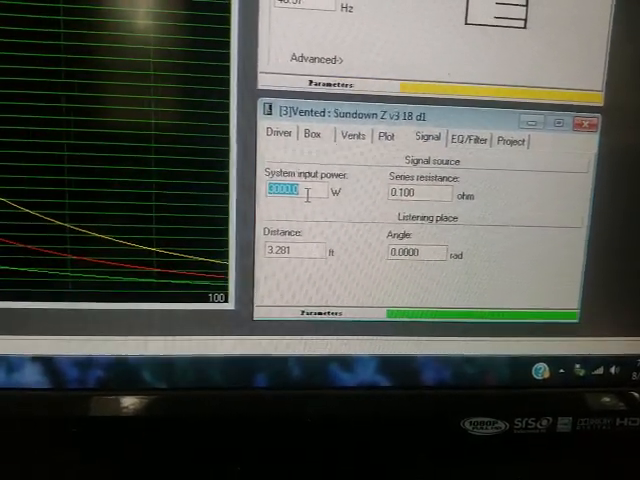
pyautogui.click(312, 136)
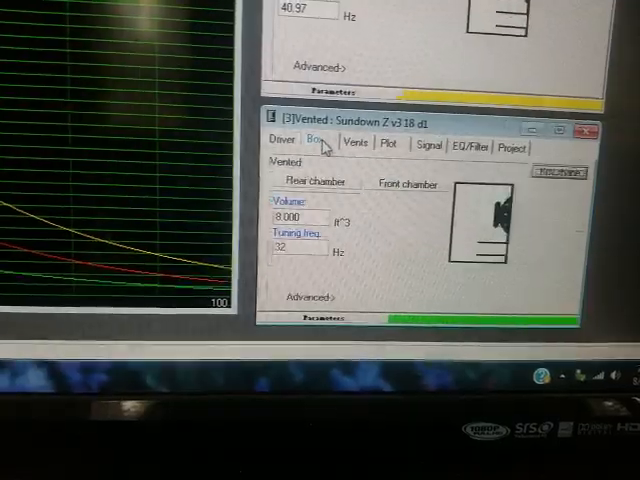